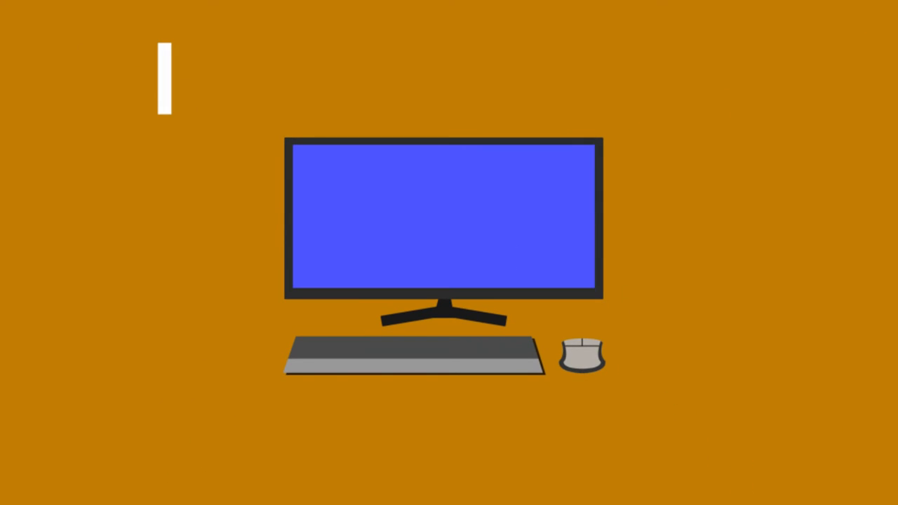
pyautogui.write('hagley.c')
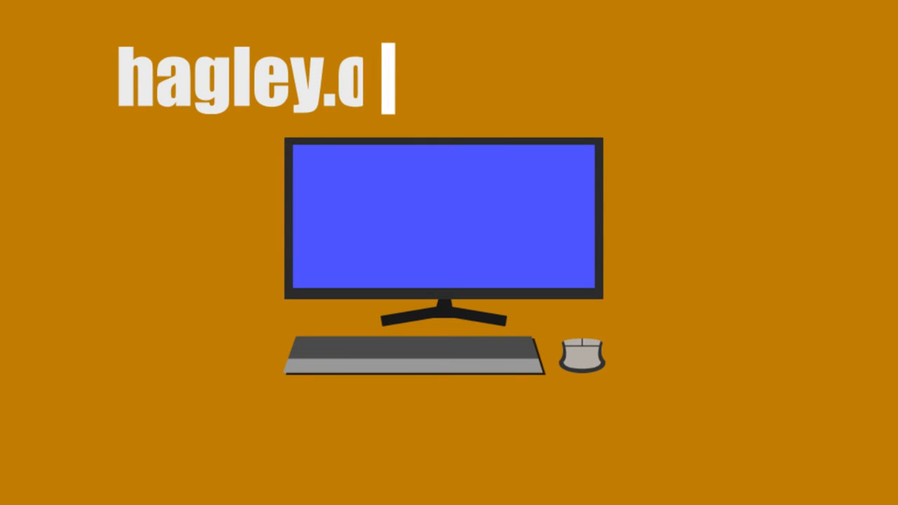
pyautogui.write('rg/volunteer')
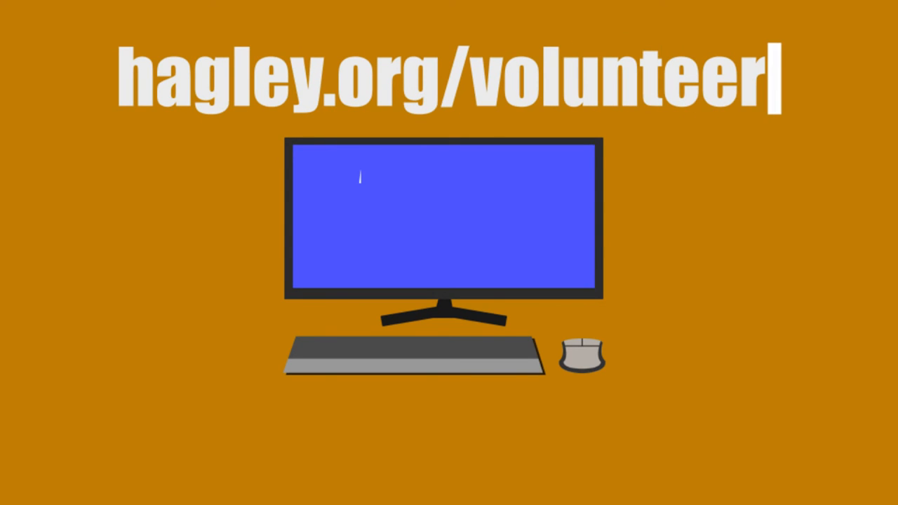